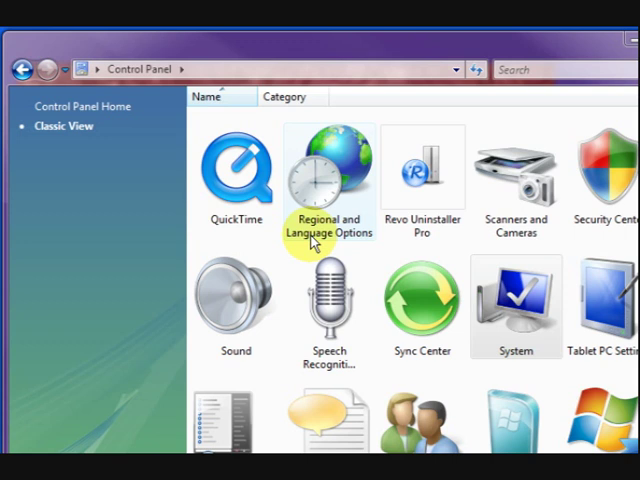
mouse_move(210, 330)
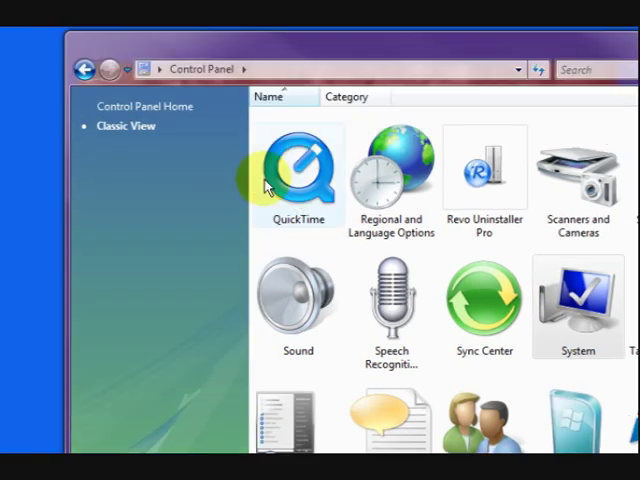
Open Control Panel from the Start menu and launch the System page from Classic View
scroll("down", 3)
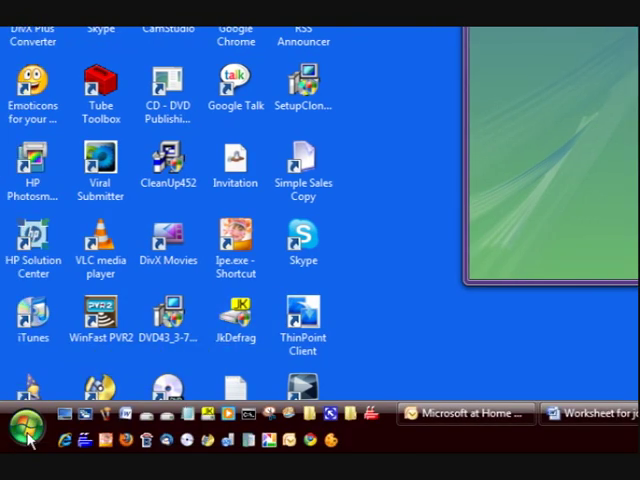
left_click(22, 440)
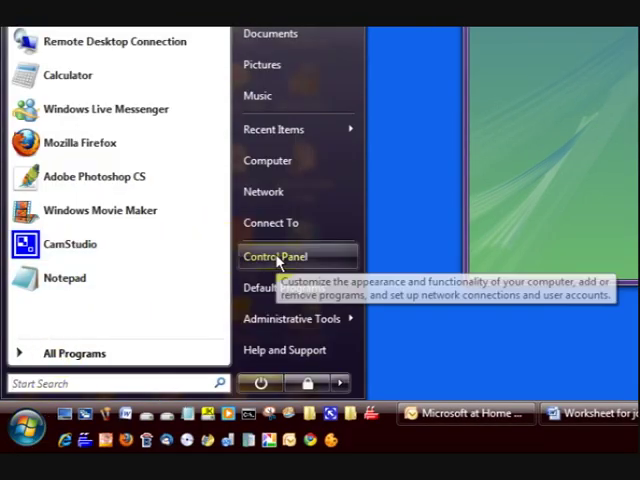
left_click(276, 257)
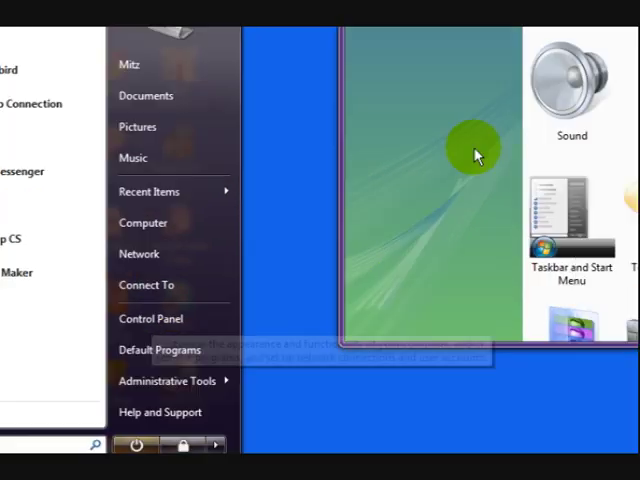
left_click(150, 318)
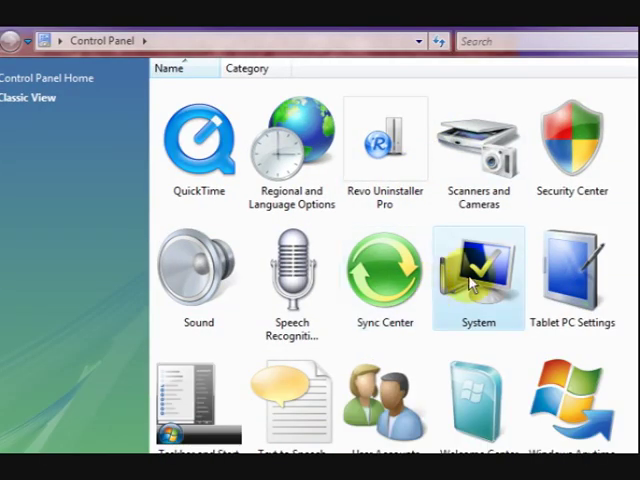
double_click(478, 270)
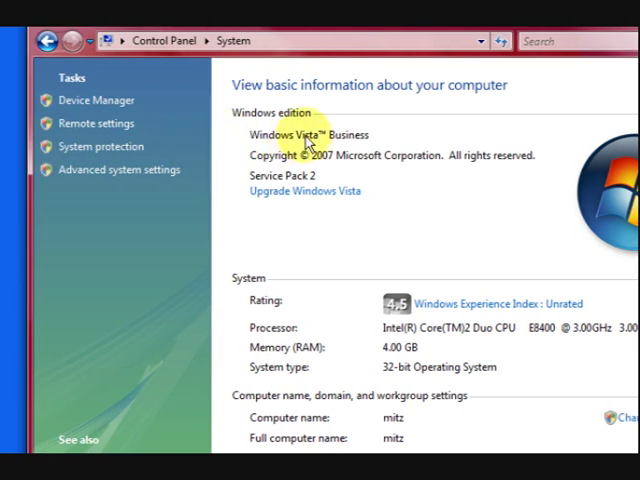
mouse_move(255, 210)
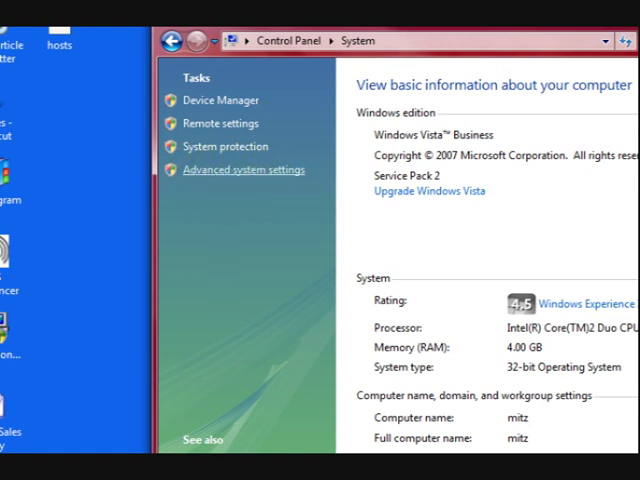
Open Advanced system settings, then the Performance Settings on the Advanced tab
left_click(243, 169)
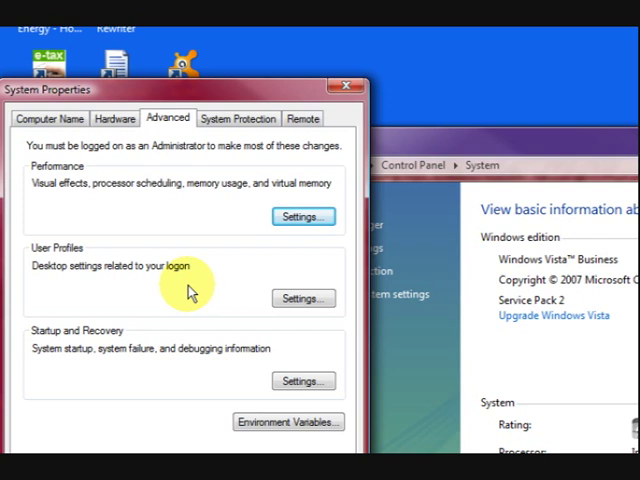
mouse_move(189, 312)
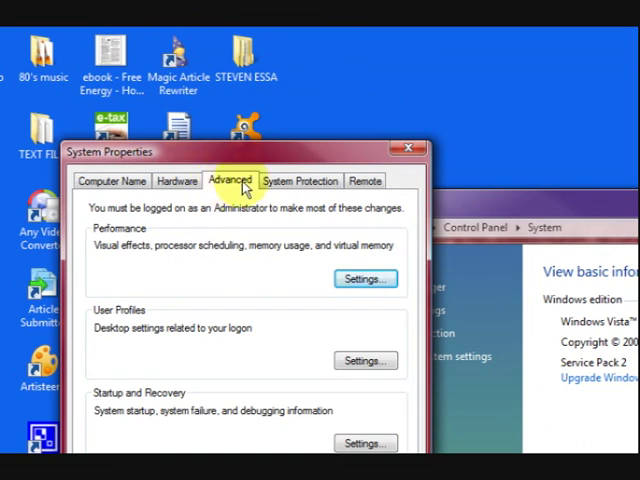
mouse_move(218, 197)
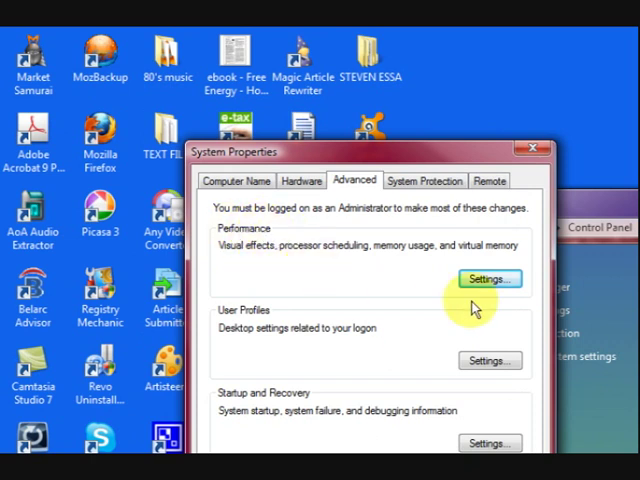
left_click(489, 278)
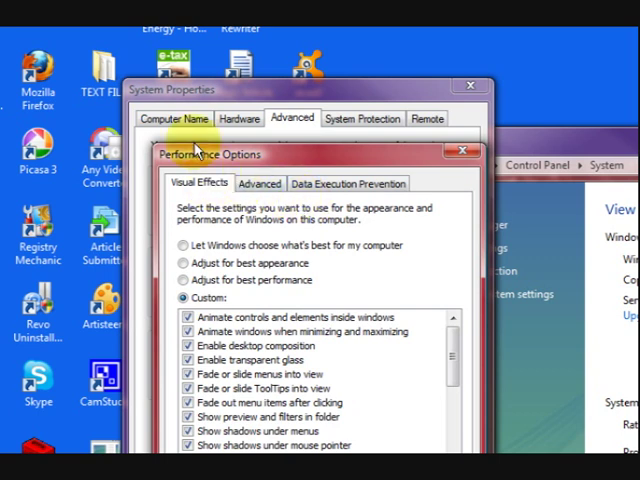
mouse_move(305, 205)
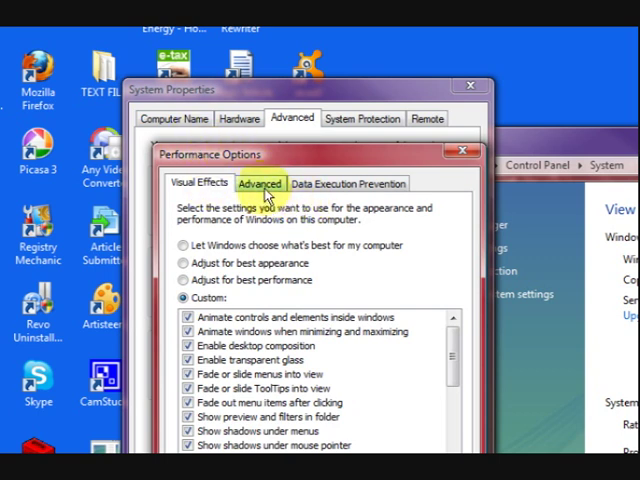
Open the Virtual Memory dialog from Performance Options' Advanced tab (3626 MB total paging file)
left_click(259, 183)
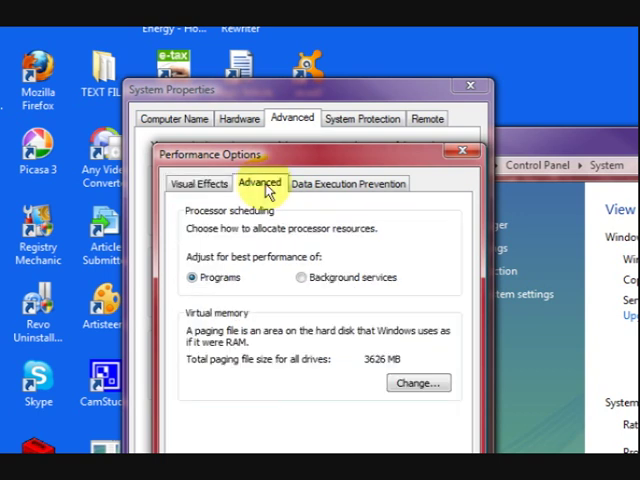
mouse_move(278, 265)
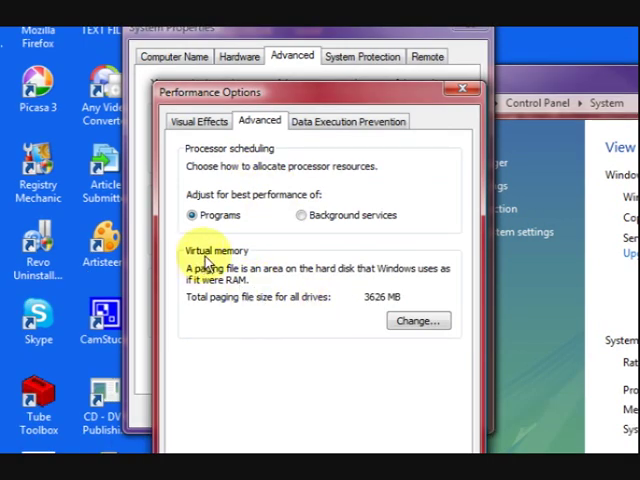
mouse_move(270, 290)
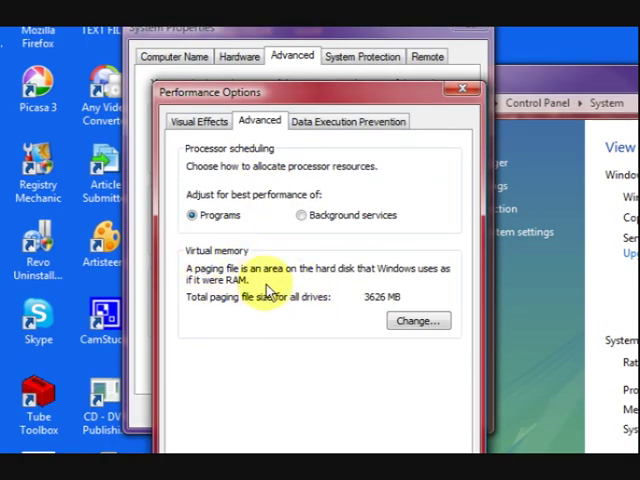
mouse_move(320, 308)
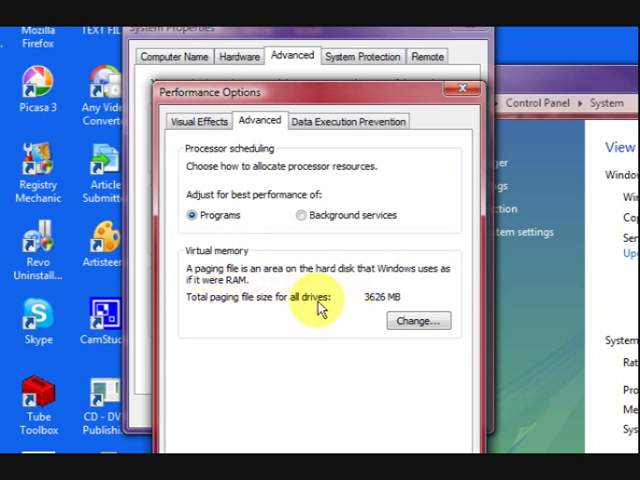
mouse_move(267, 308)
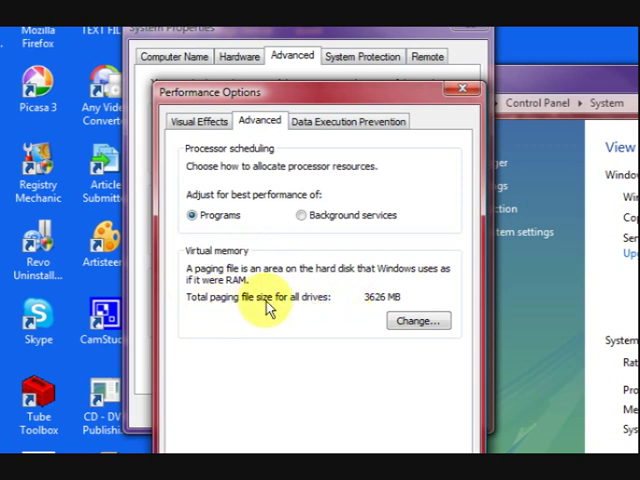
mouse_move(330, 312)
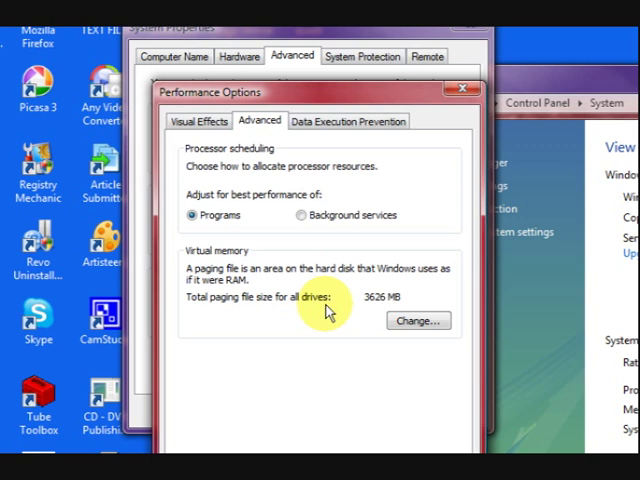
mouse_move(375, 307)
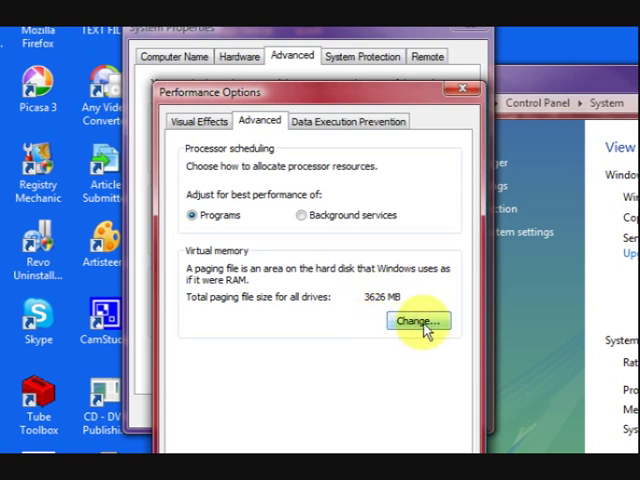
left_click(417, 322)
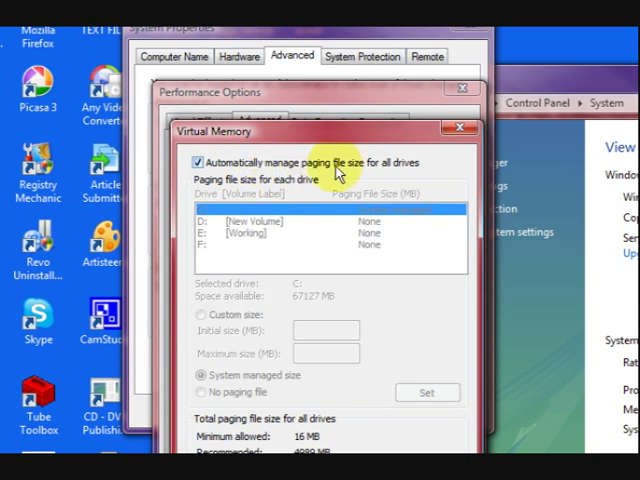
Turn off automatic paging file management and choose Custom size for drive C:
left_click(197, 162)
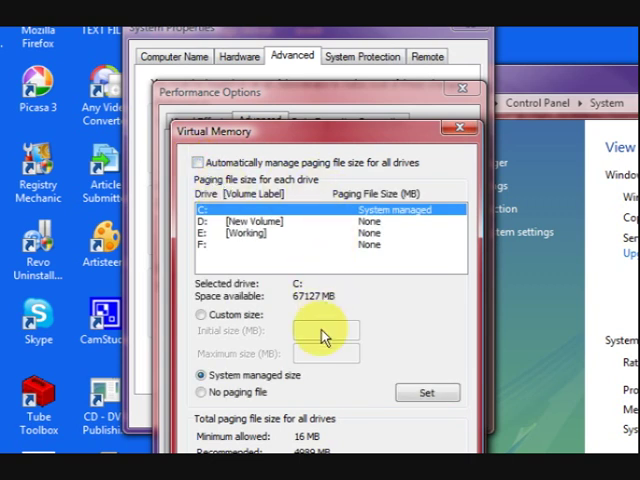
mouse_move(305, 302)
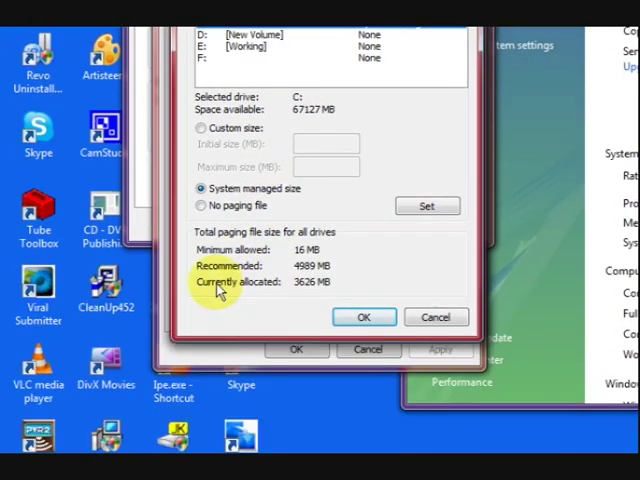
mouse_move(307, 291)
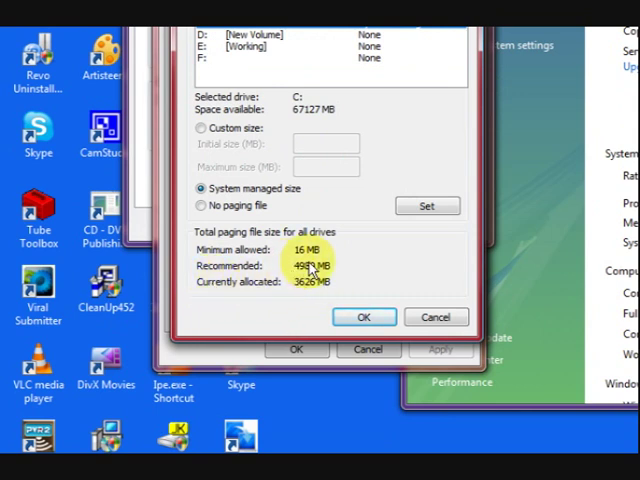
mouse_move(320, 205)
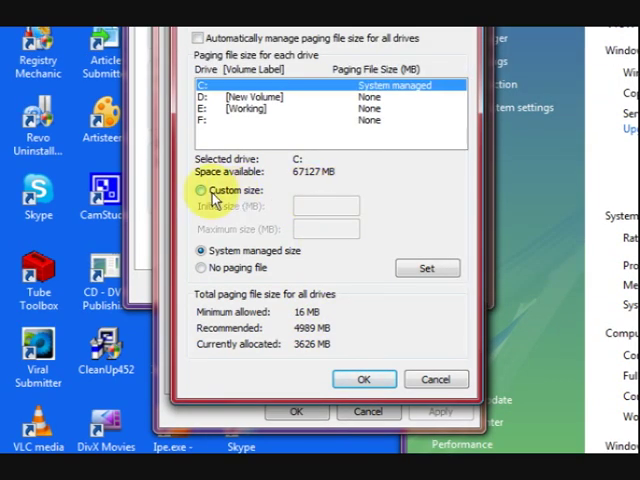
left_click(200, 190)
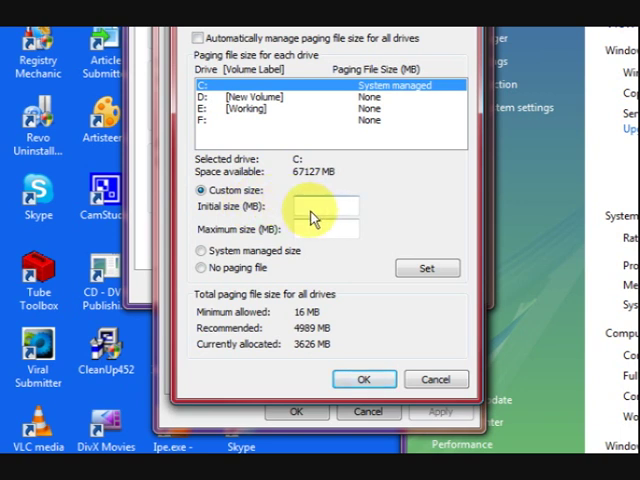
Set drive C: paging file to 4989 MB initial and maximum, and confirm with OK
left_click(325, 228)
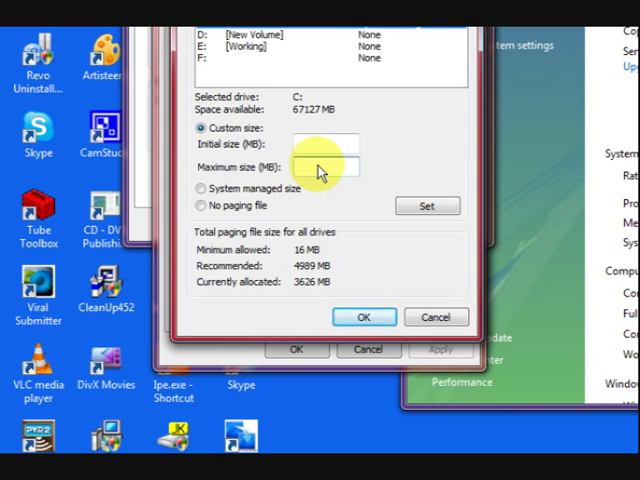
type("4989")
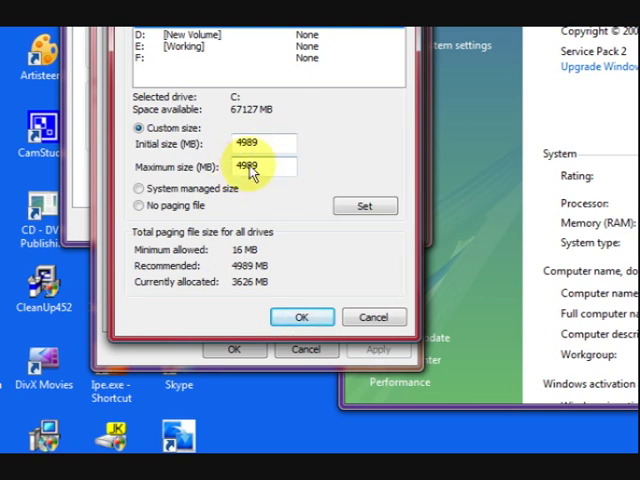
mouse_move(215, 170)
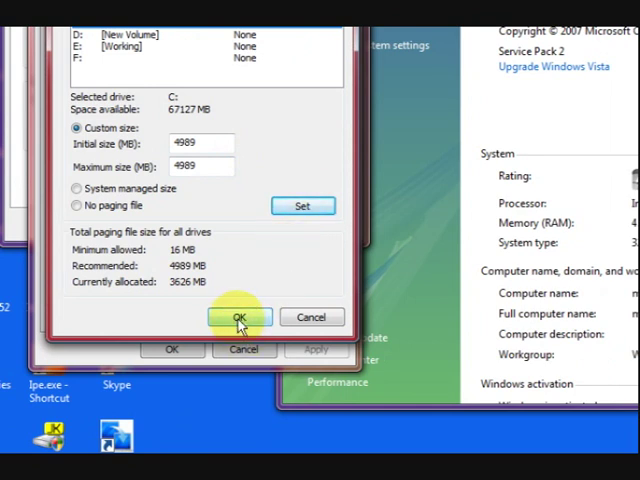
left_click(240, 317)
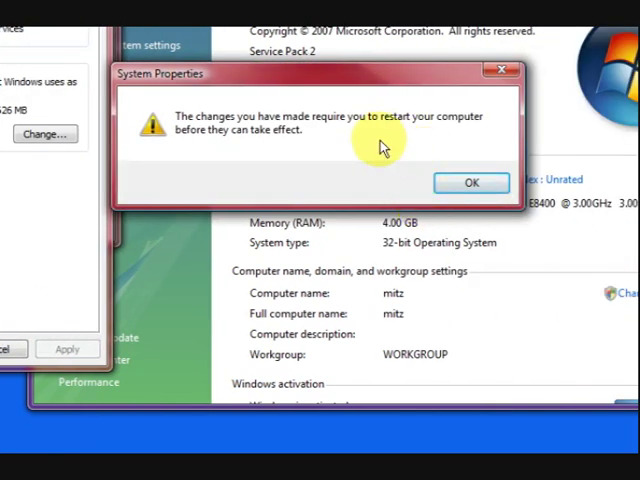
mouse_move(375, 148)
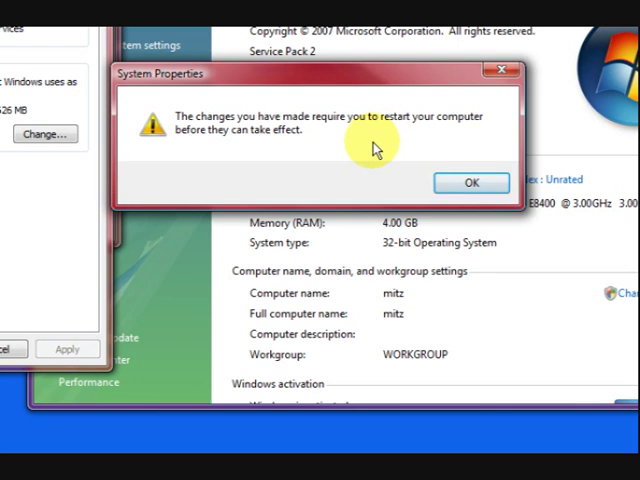
mouse_move(405, 170)
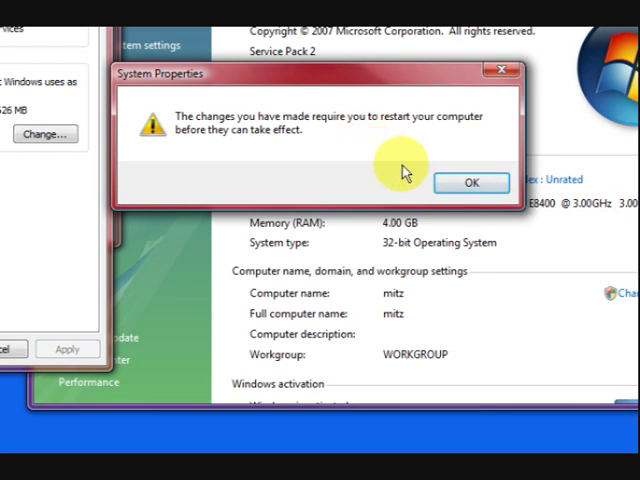
Dismiss the System Properties restart warning with OK, returning to the System page
left_click(471, 182)
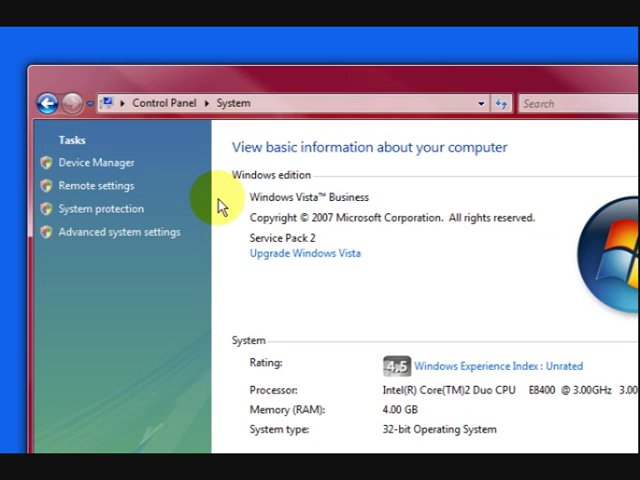
scroll("down", 3)
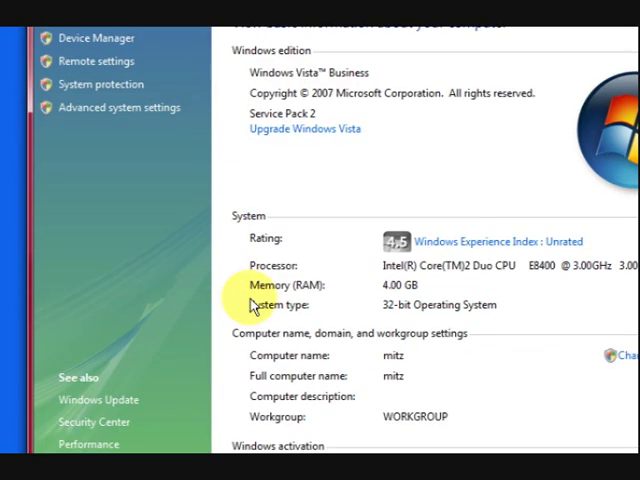
mouse_move(310, 295)
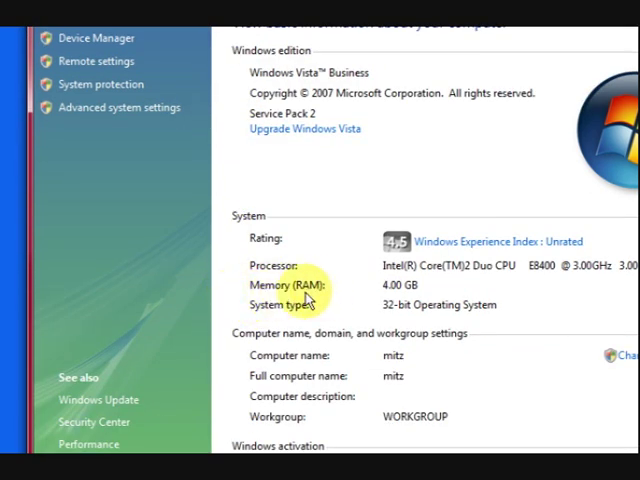
mouse_move(420, 305)
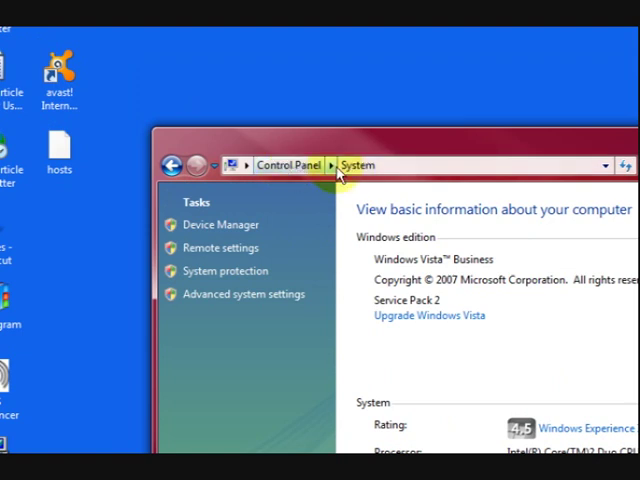
mouse_move(293, 227)
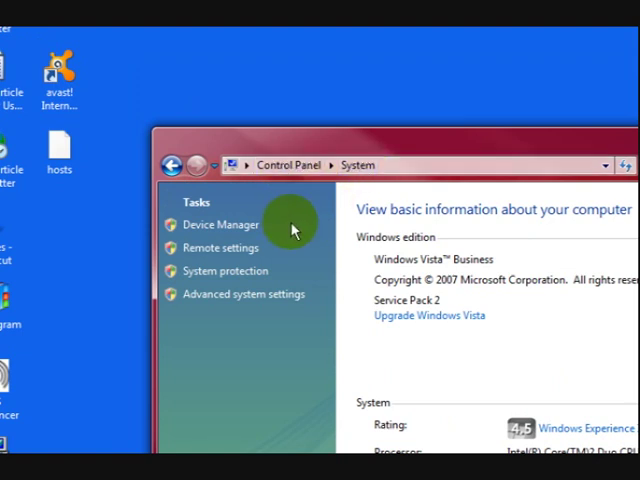
scroll("down", 3)
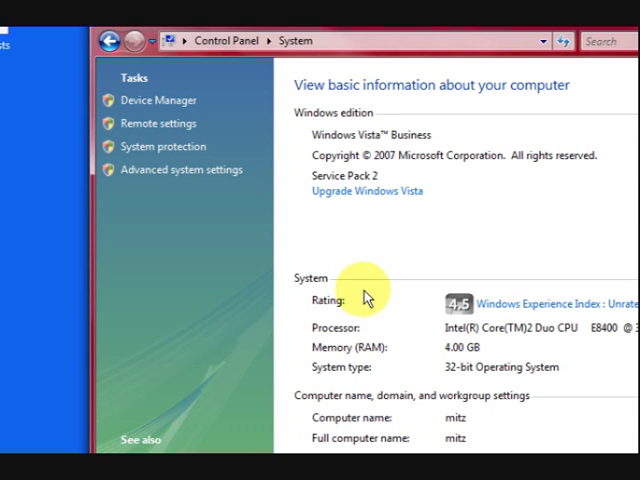
scroll("down", 3)
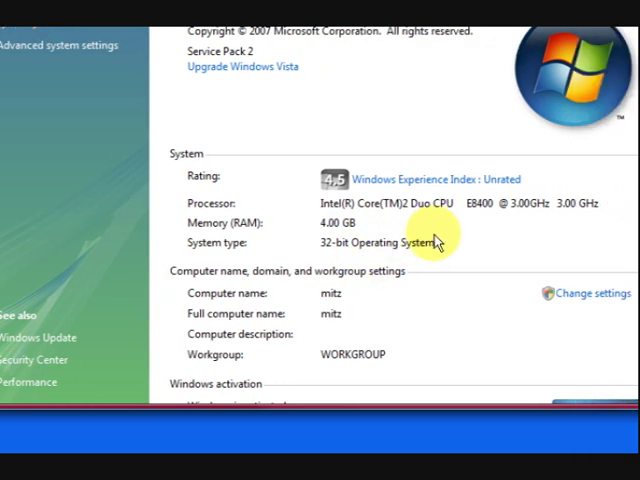
mouse_move(360, 235)
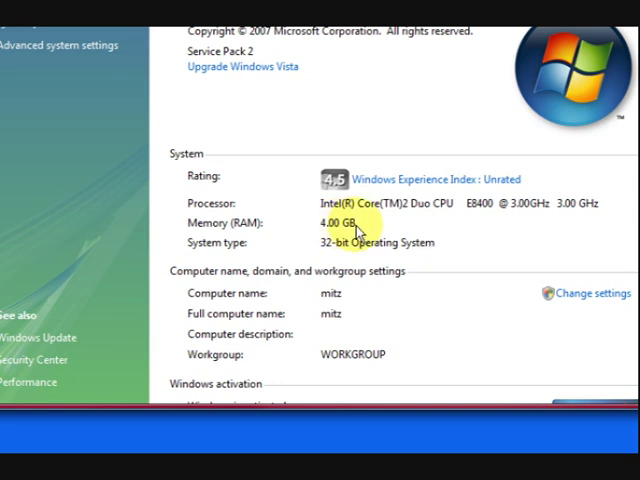
mouse_move(358, 233)
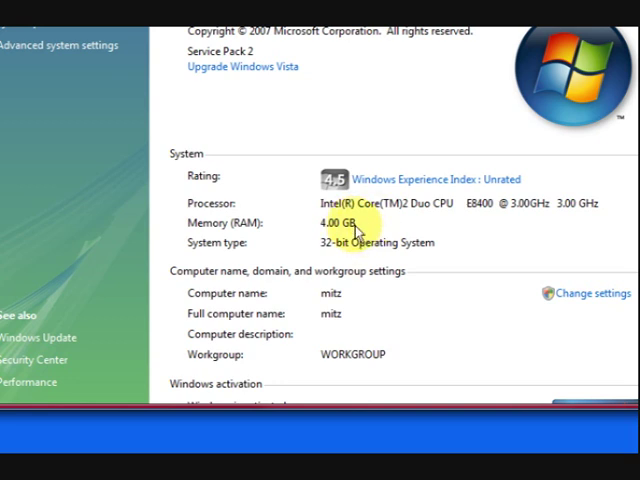
mouse_move(360, 228)
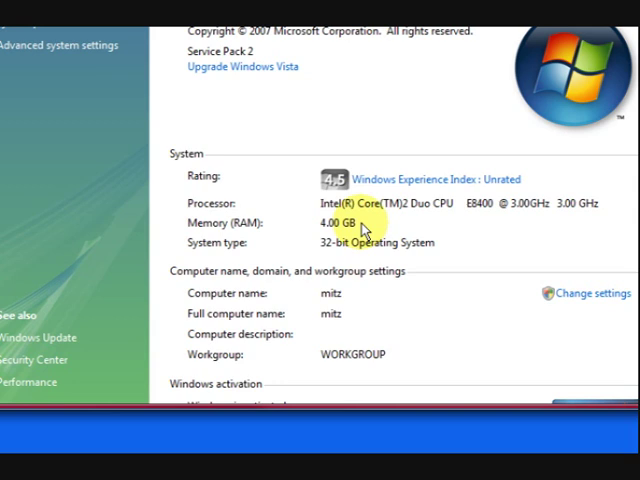